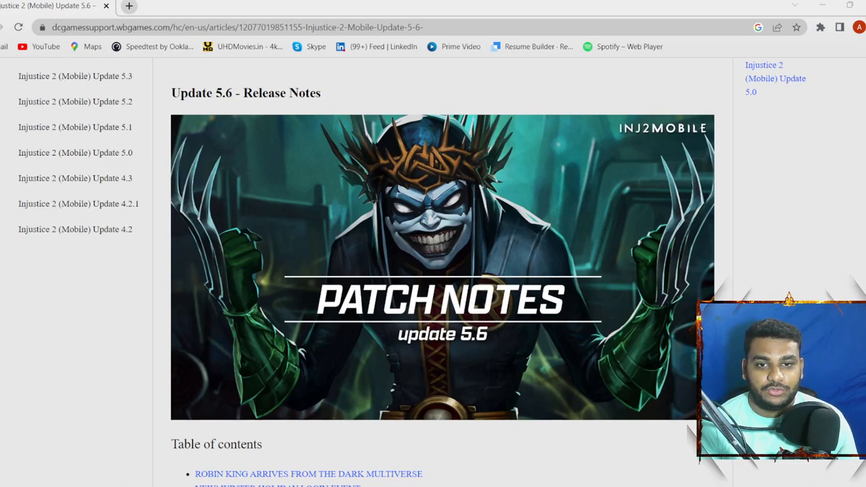
mouse_move(474, 224)
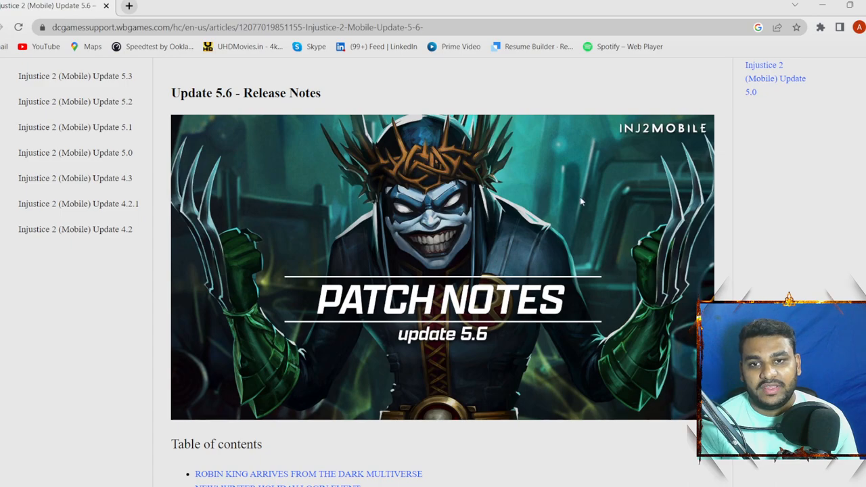
- Scroll the Update 5.6 release notes down until the Table of contents appears below the banner
scroll(down, 3)
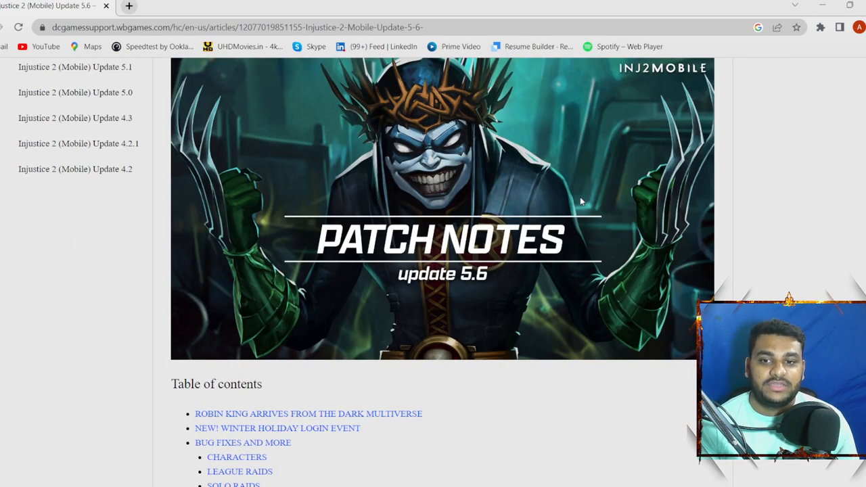
scroll(down, 3)
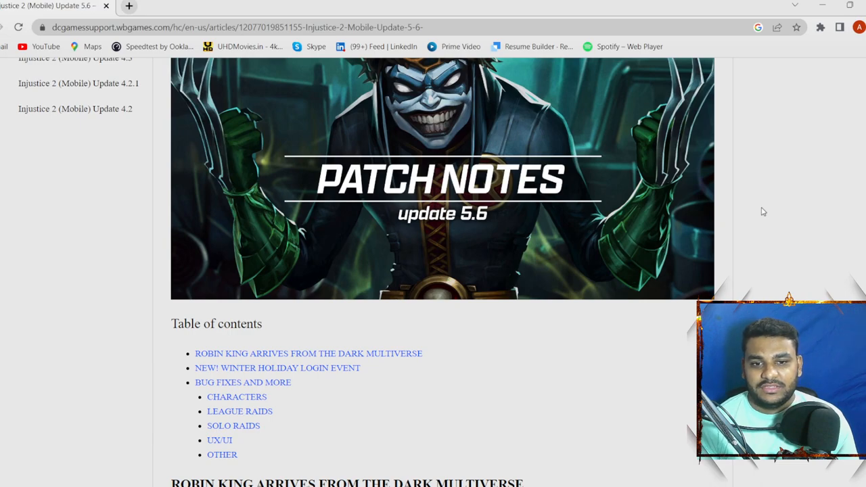
mouse_move(749, 247)
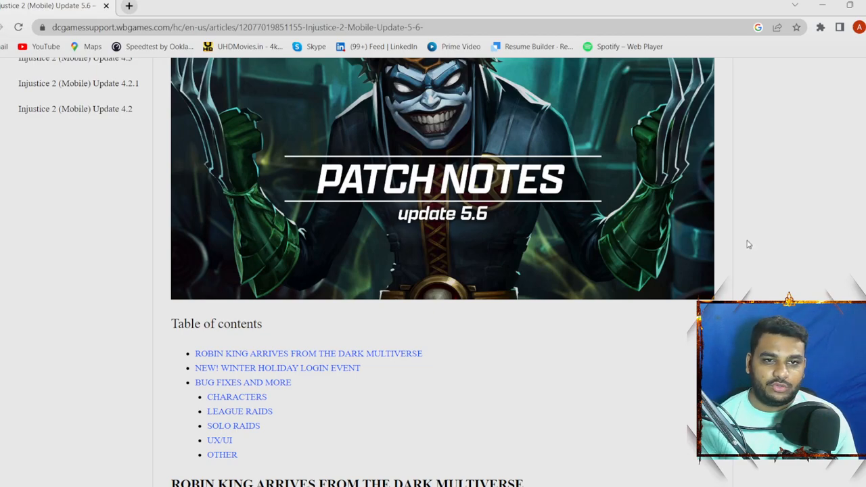
- Scroll past the Table of contents to the Robin King and Winter Holiday Login Event sections
scroll(down, 3)
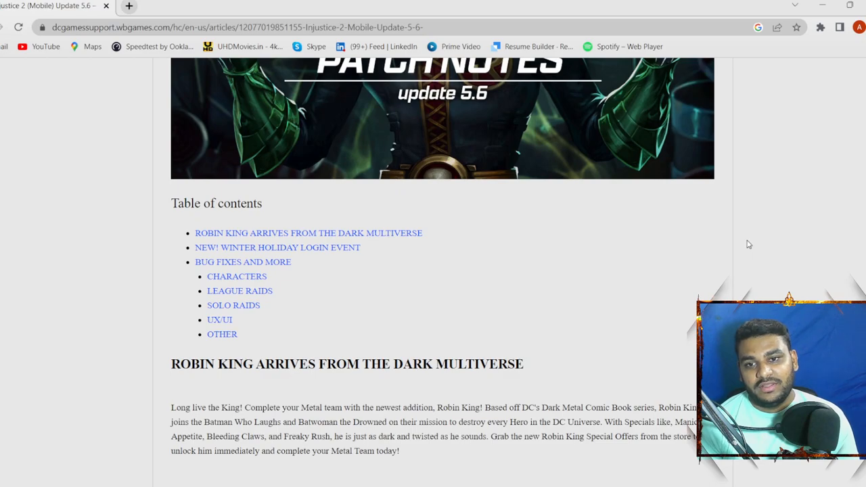
scroll(up, 3)
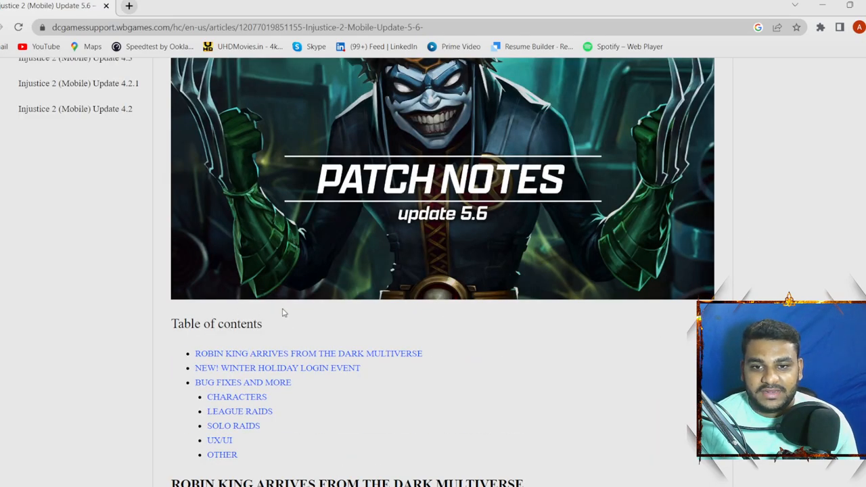
scroll(down, 3)
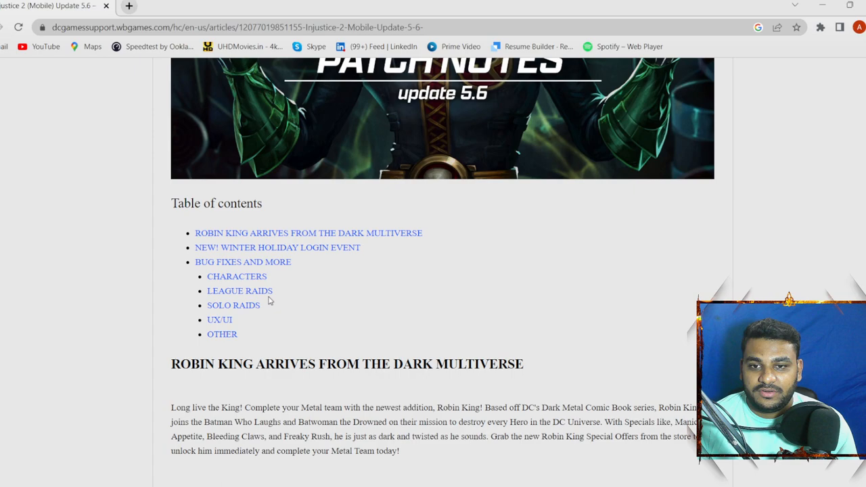
mouse_move(239, 325)
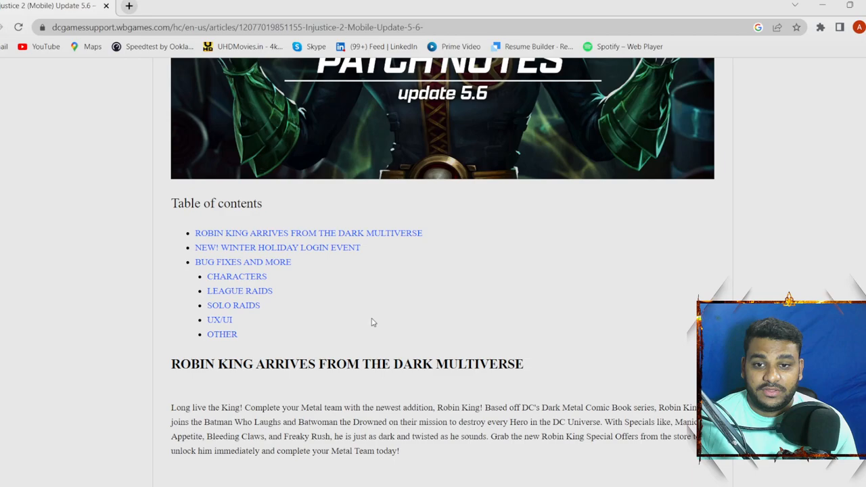
scroll(down, 3)
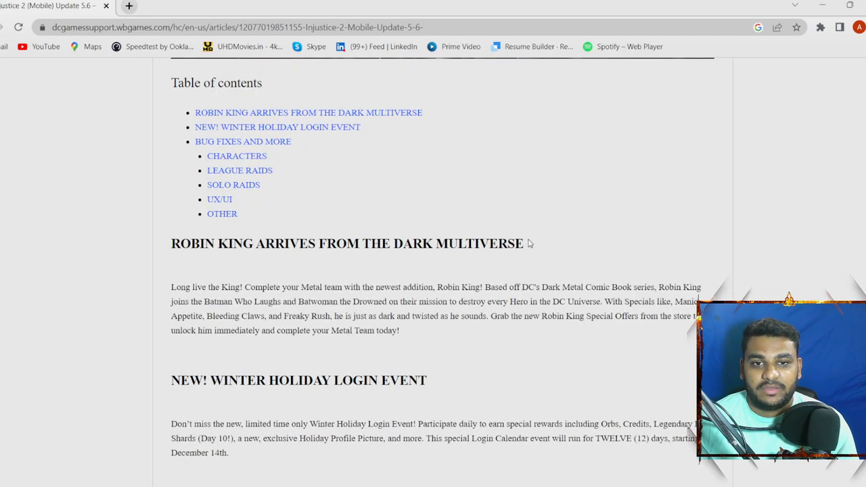
drag(170, 287, 263, 287)
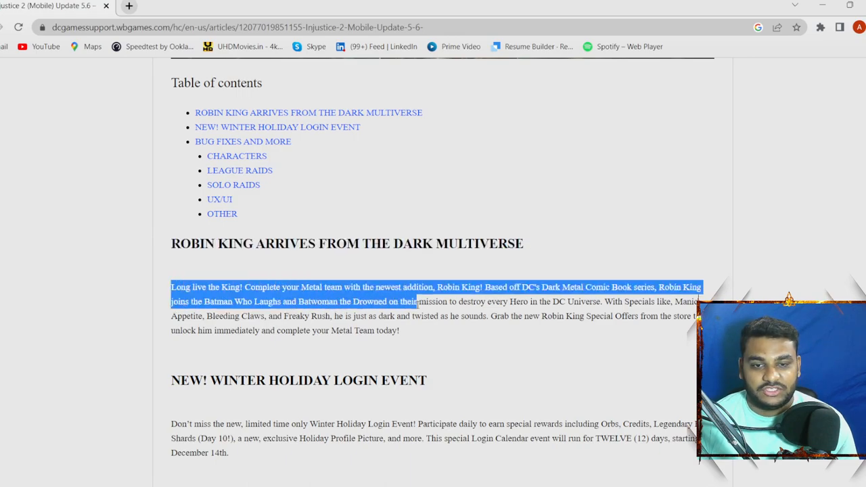
click(432, 352)
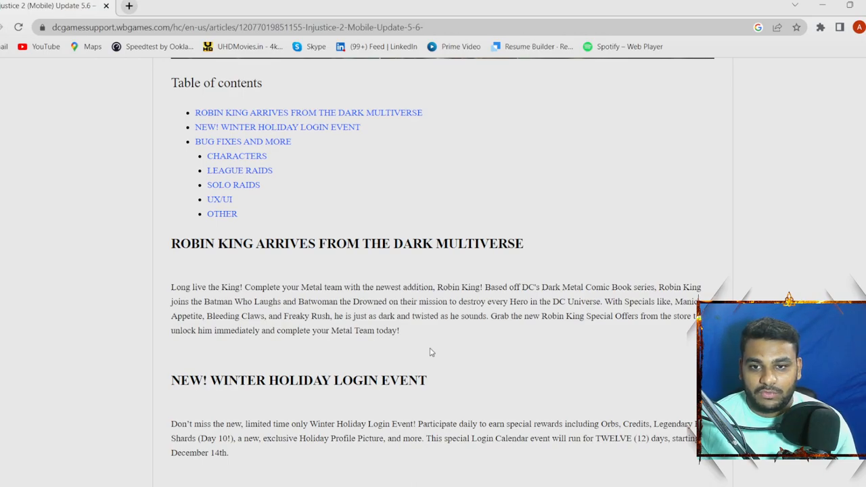
mouse_move(274, 336)
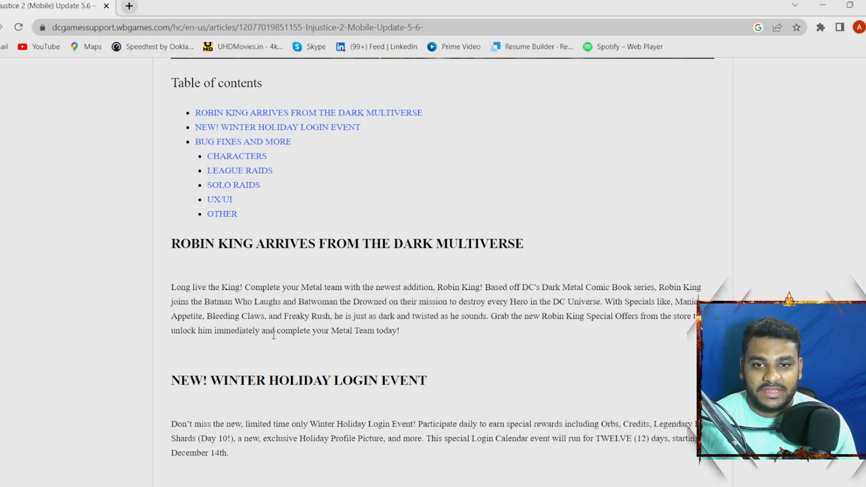
mouse_move(314, 349)
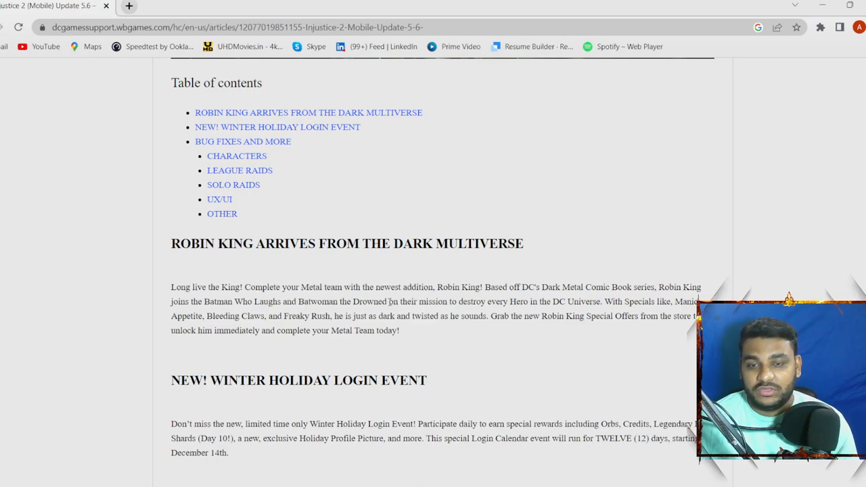
- Scroll to the Winter Holiday Login Event details and the Bug Fixes and More Characters list
scroll(down, 3)
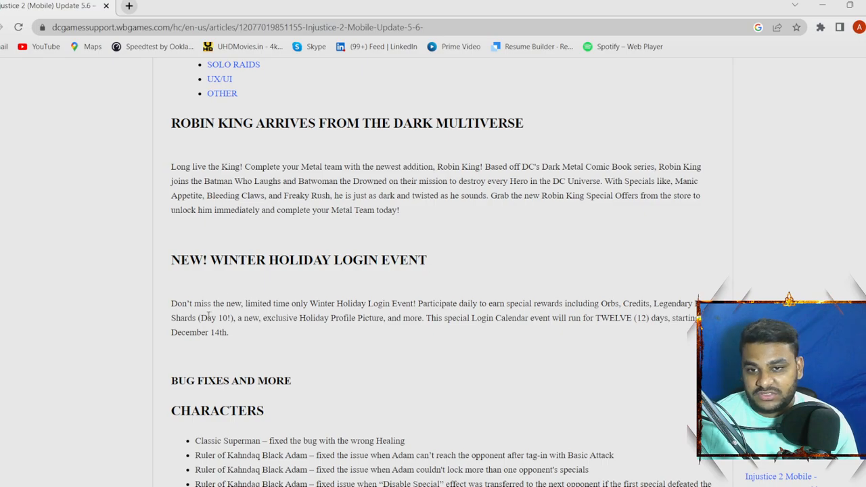
mouse_move(299, 315)
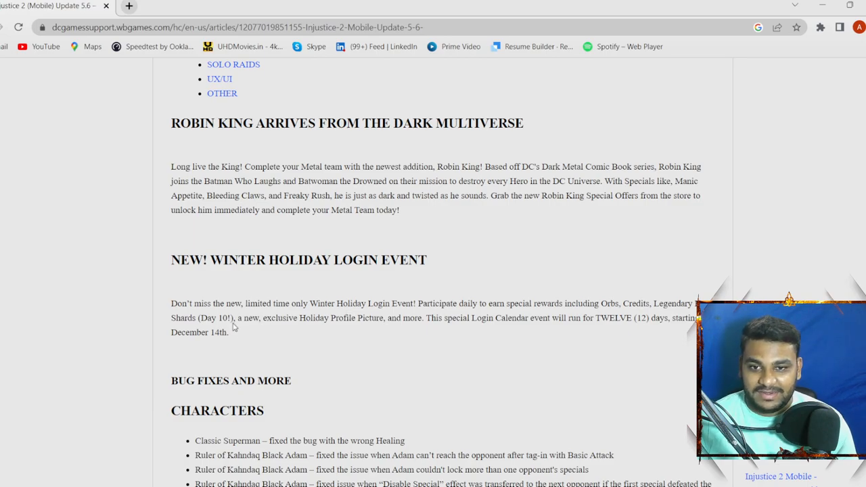
mouse_move(333, 329)
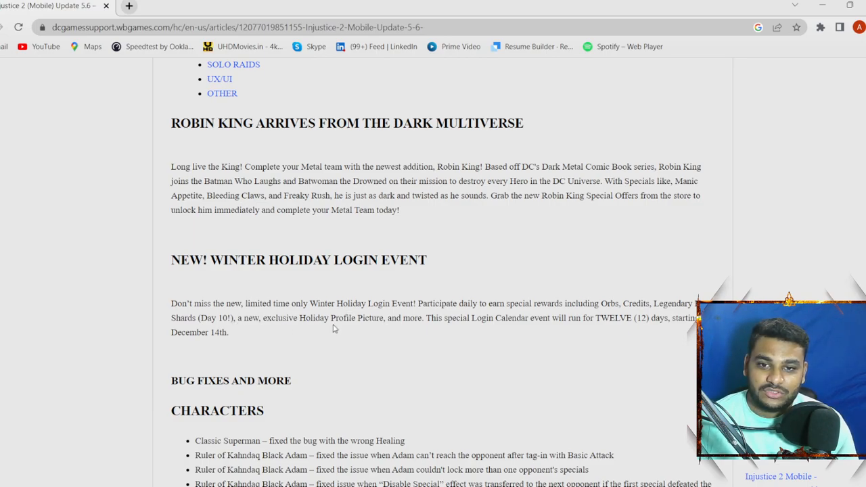
mouse_move(506, 333)
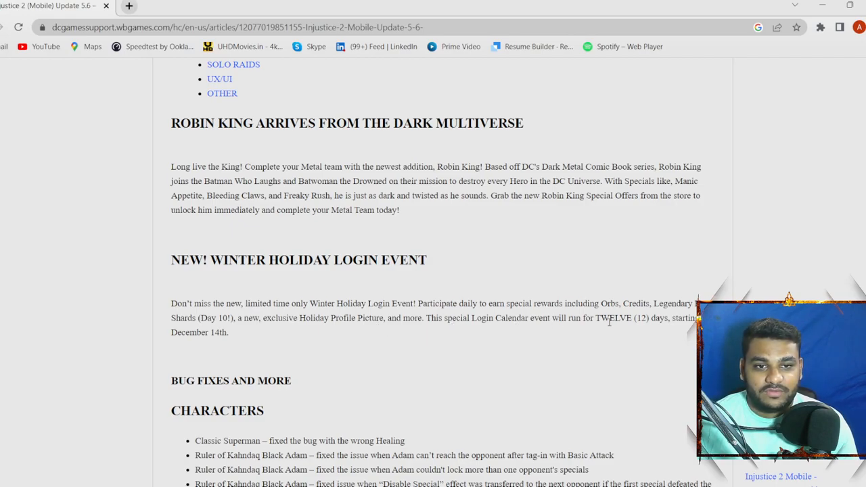
mouse_move(311, 330)
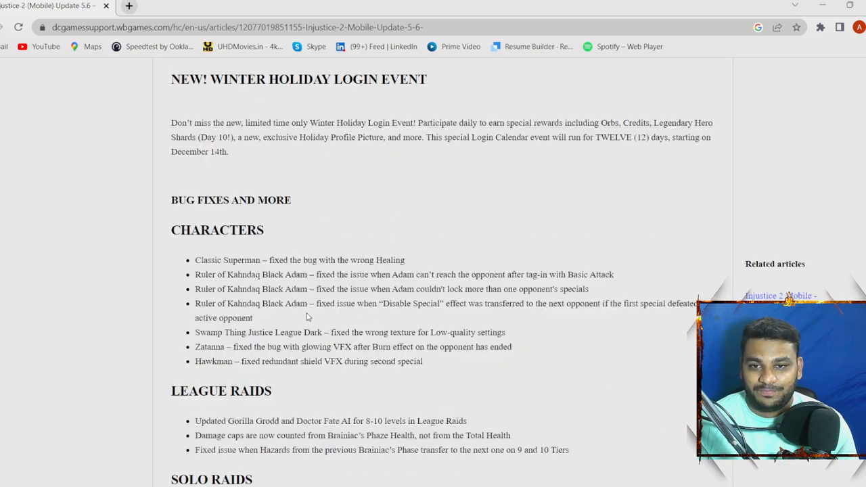
mouse_move(346, 224)
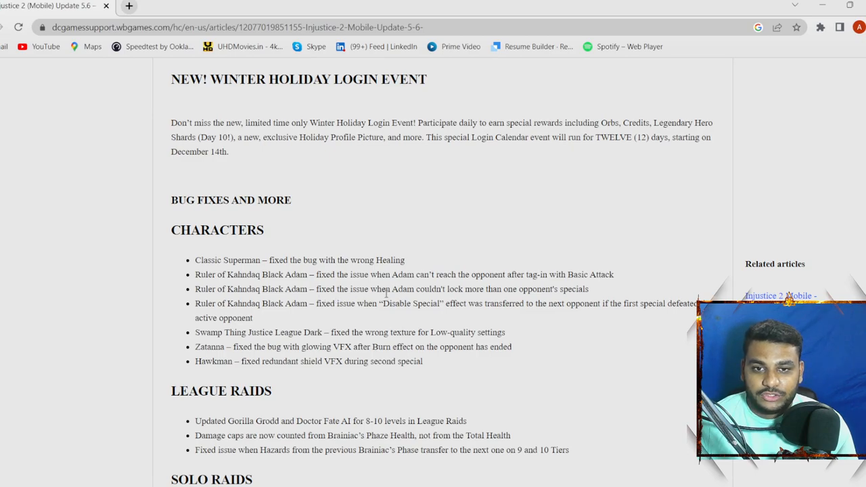
mouse_move(465, 298)
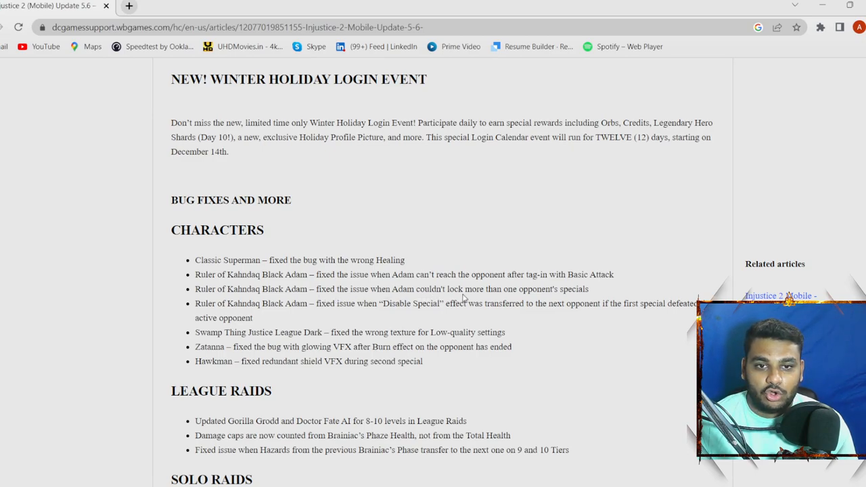
mouse_move(371, 314)
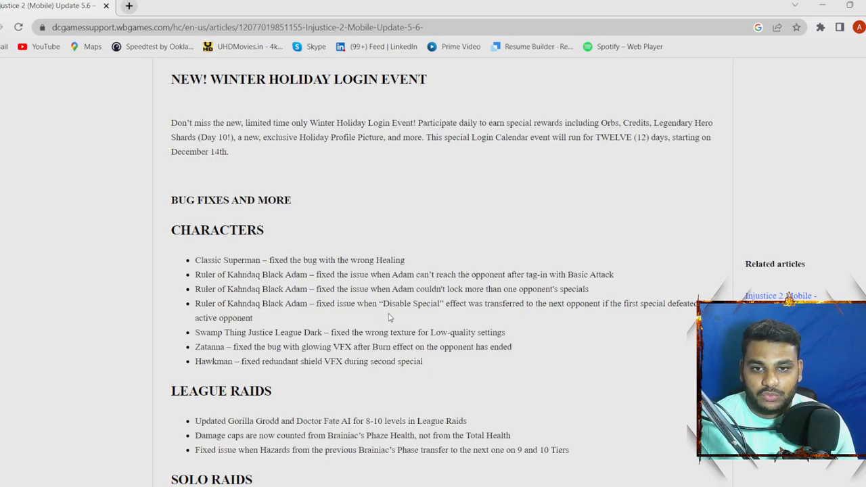
mouse_move(541, 319)
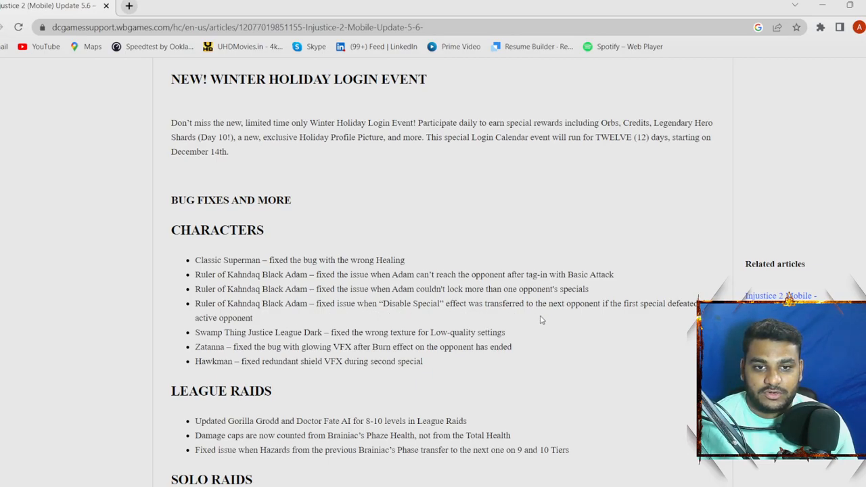
mouse_move(598, 314)
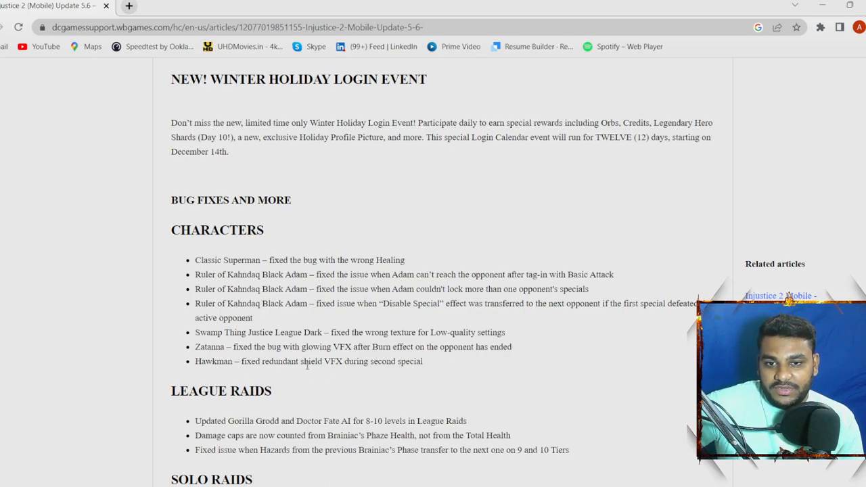
mouse_move(431, 371)
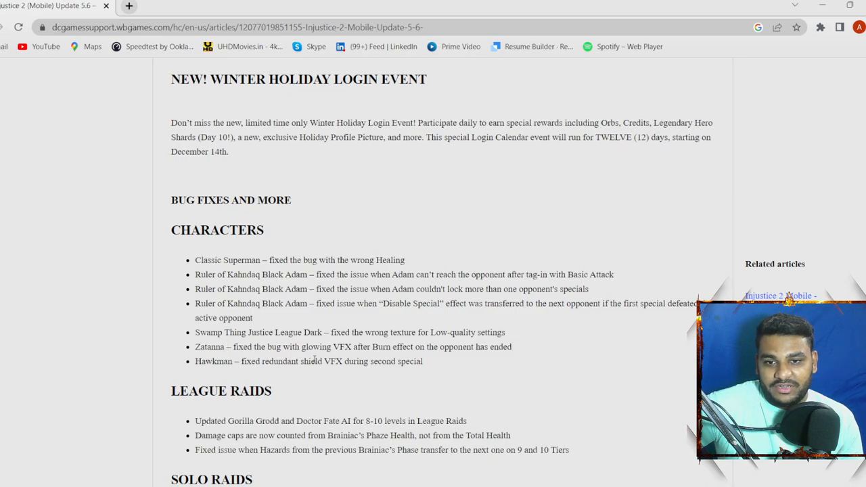
- Scroll to the League Raids fixes, briefly highlighting the word 'Fixed' while reading
scroll(down, 3)
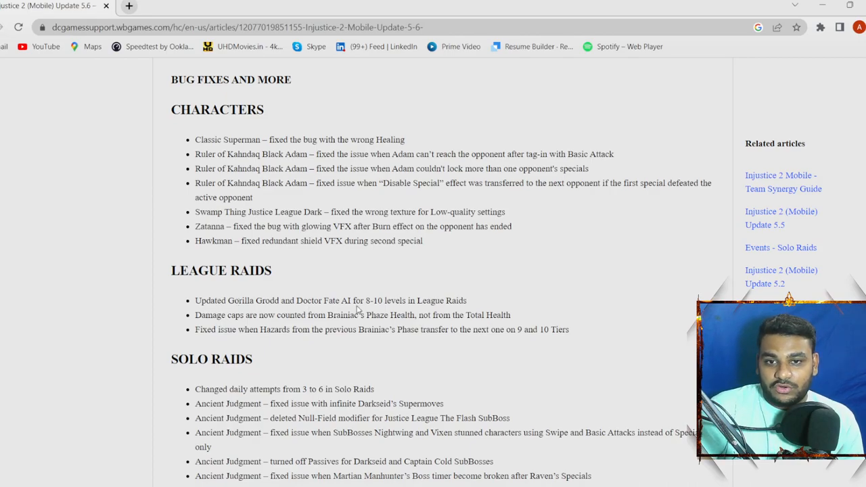
mouse_move(395, 312)
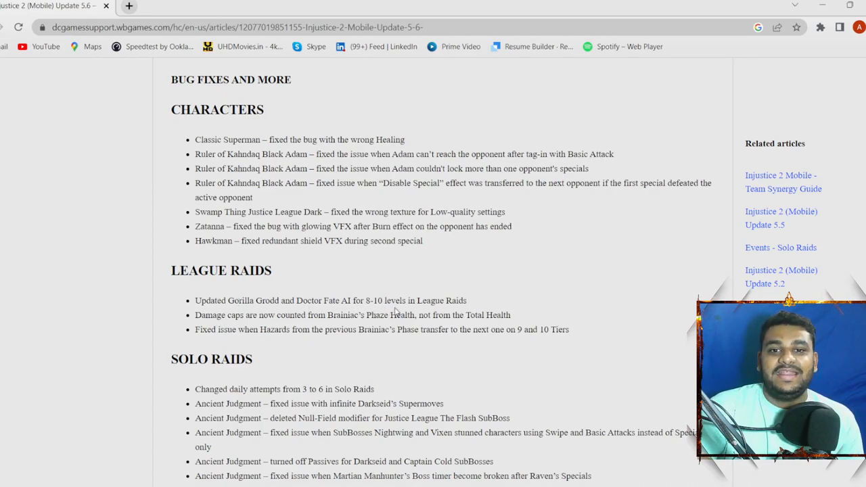
drag(238, 300, 465, 300)
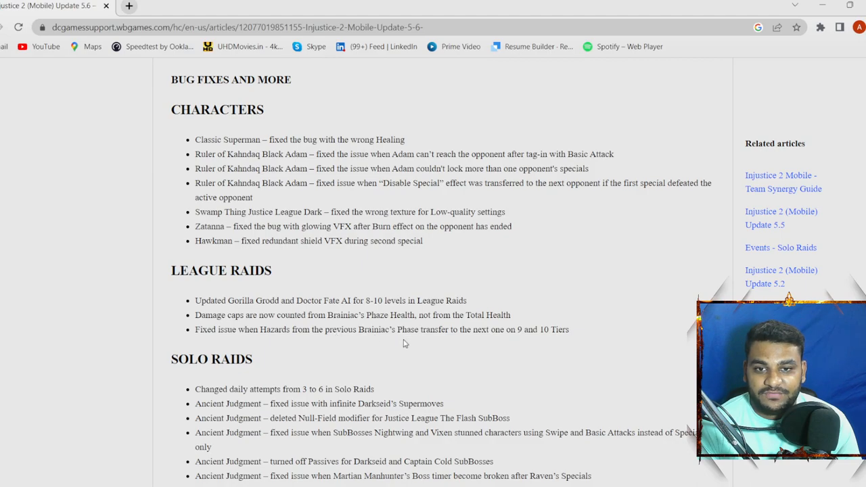
mouse_move(425, 341)
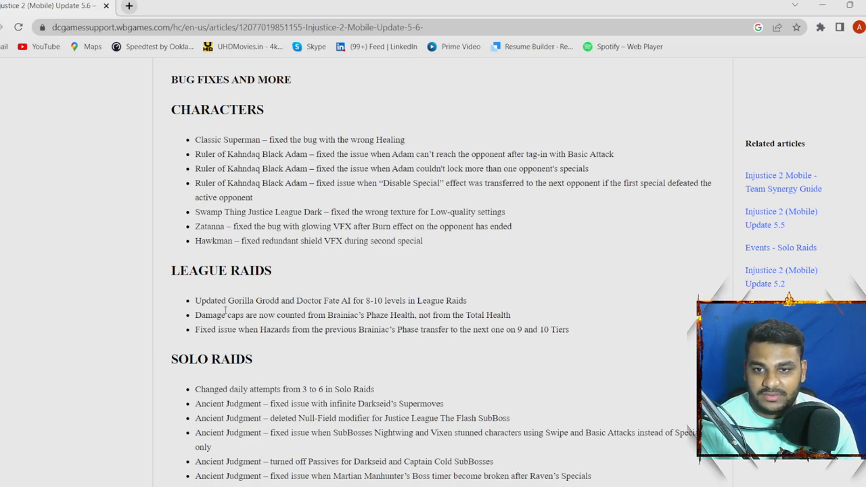
mouse_move(517, 319)
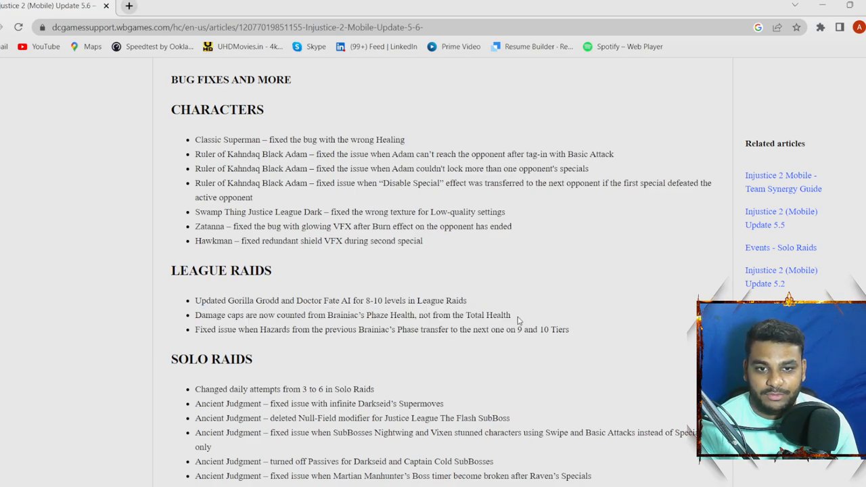
double_click(205, 331)
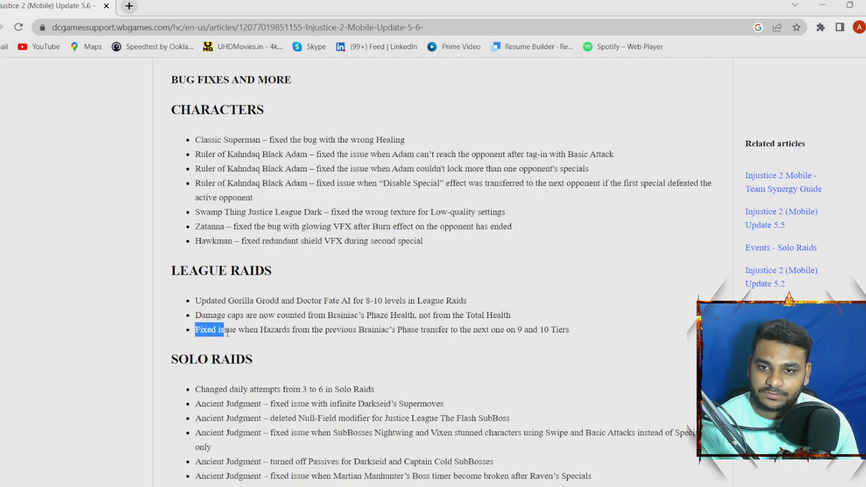
click(320, 332)
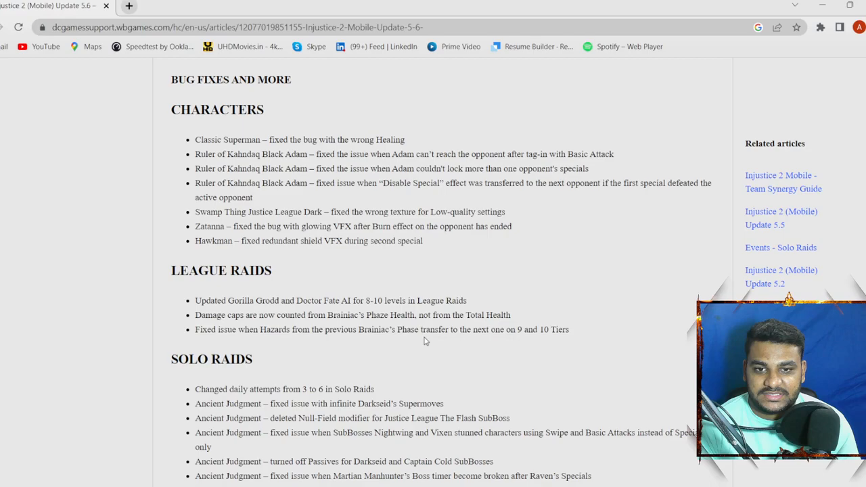
mouse_move(512, 335)
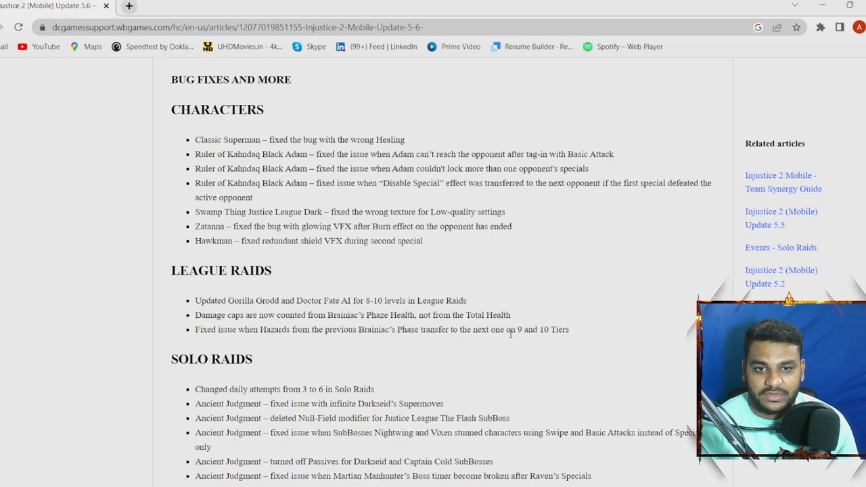
- Continue down through the Solo Raids fix list to the start of the Artifacts fixes
scroll(down, 3)
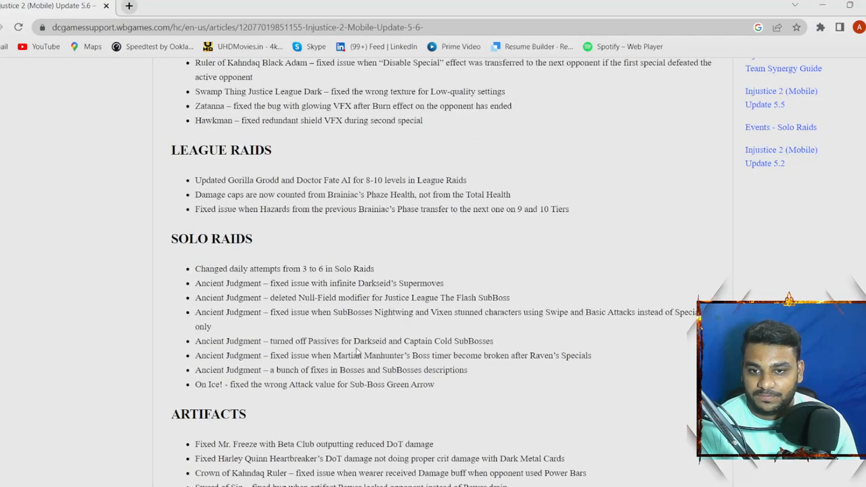
mouse_move(368, 351)
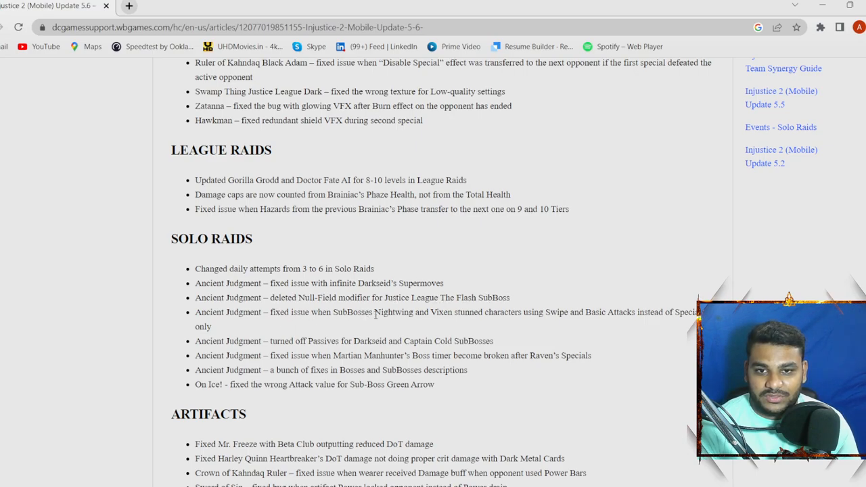
mouse_move(523, 324)
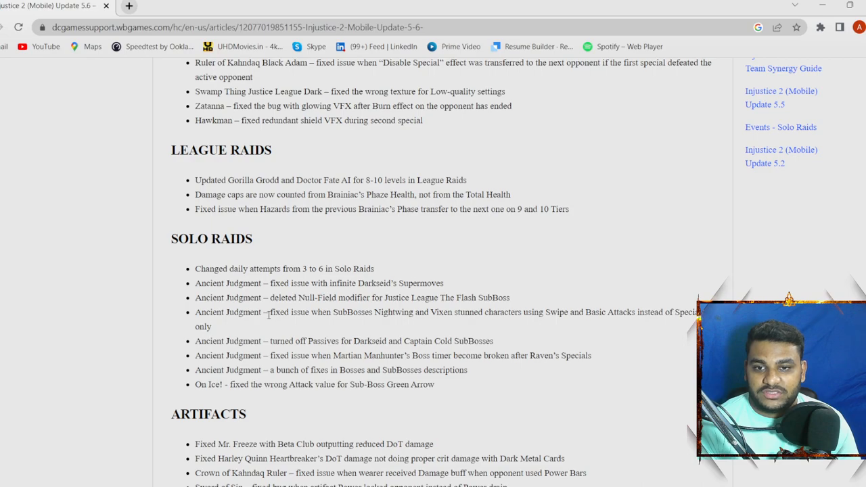
scroll(down, 3)
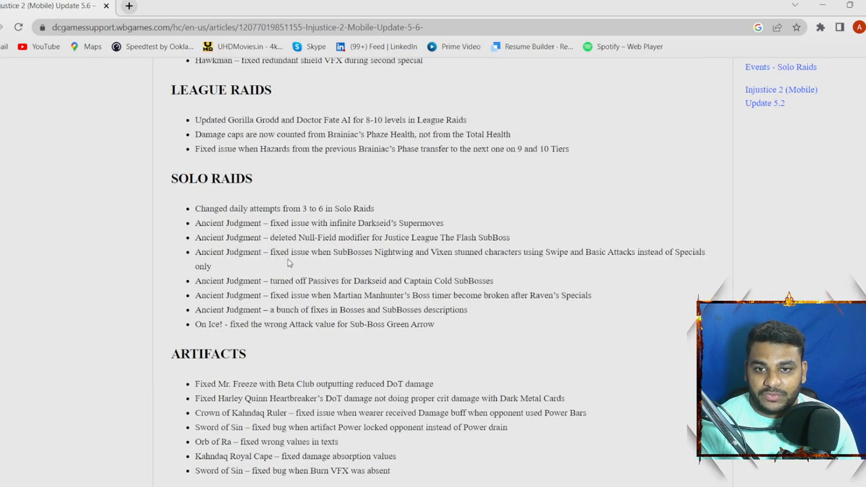
drag(271, 251, 211, 265)
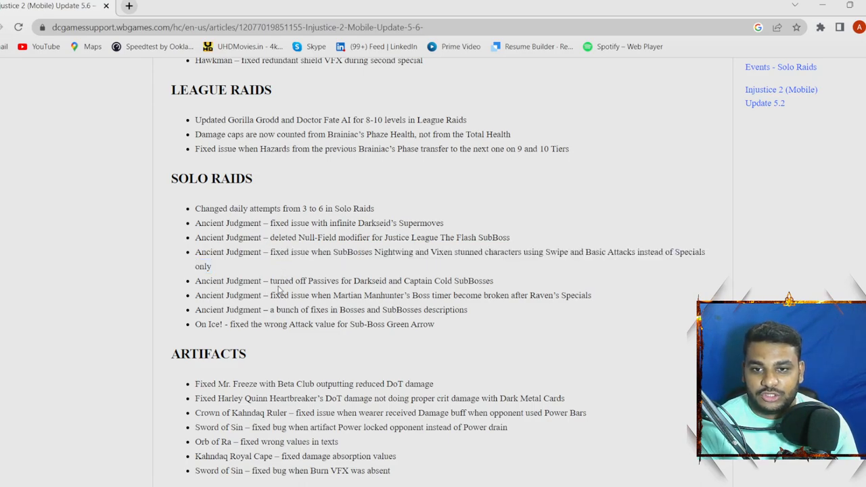
mouse_move(498, 290)
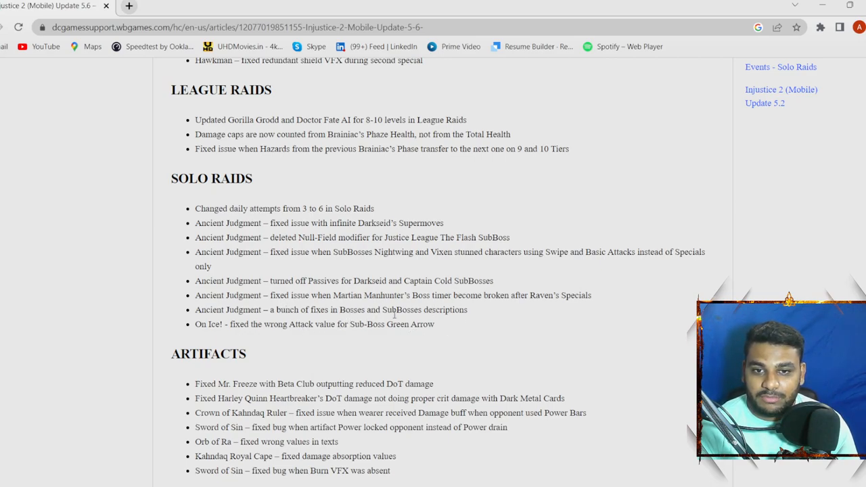
- Scroll into the Artifacts list and highlight the Mr. Freeze Beta Club fix line while reading
scroll(down, 3)
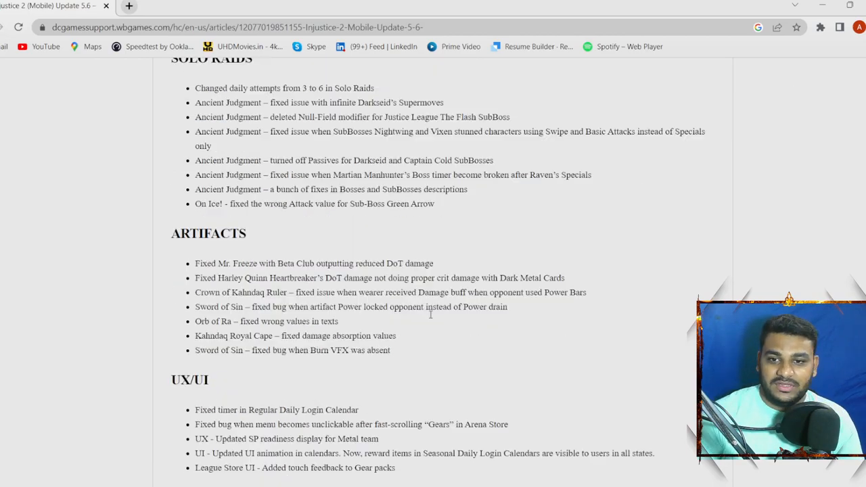
scroll(down, 3)
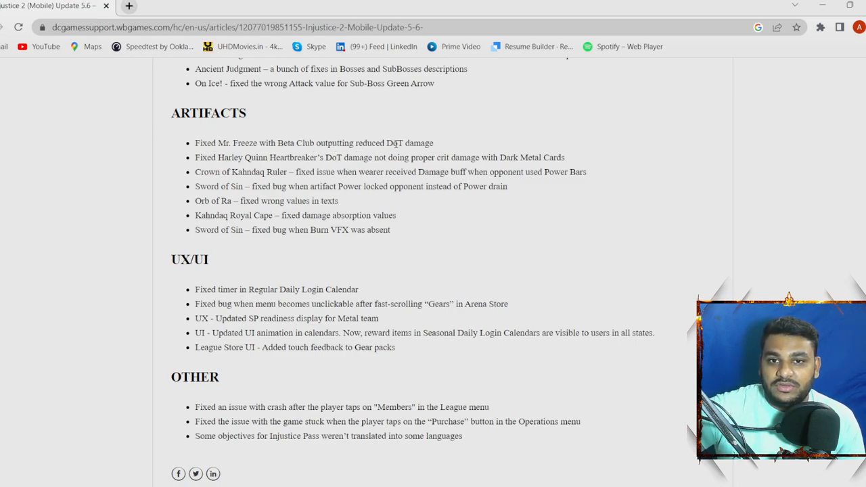
drag(260, 143, 434, 144)
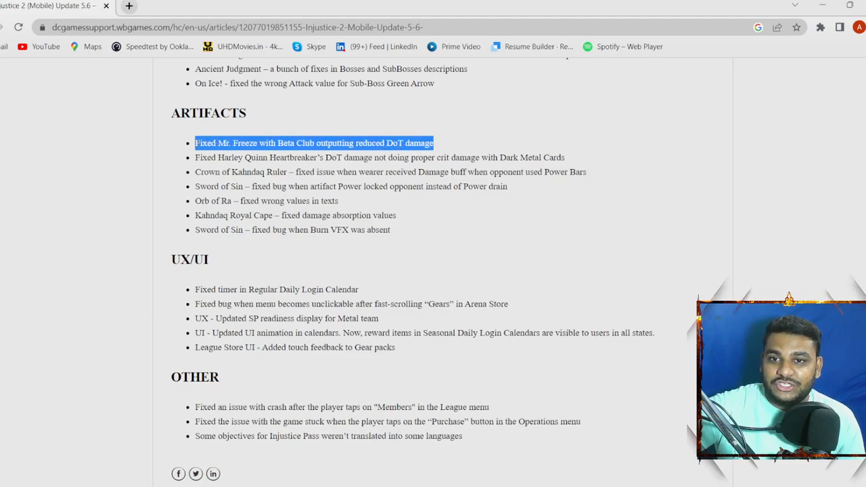
click(439, 138)
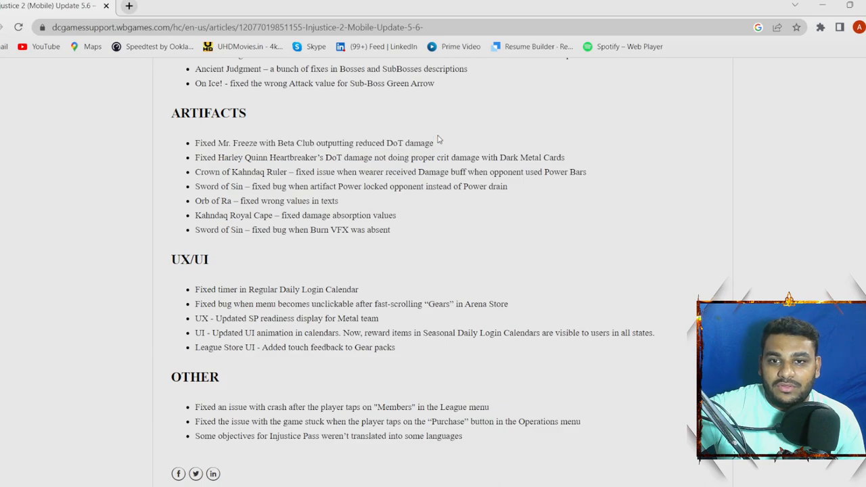
drag(368, 144, 433, 144)
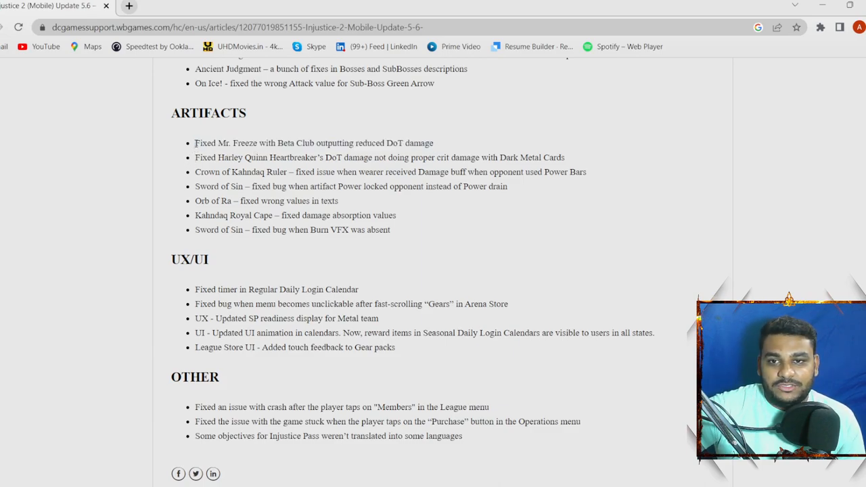
drag(194, 143, 433, 143)
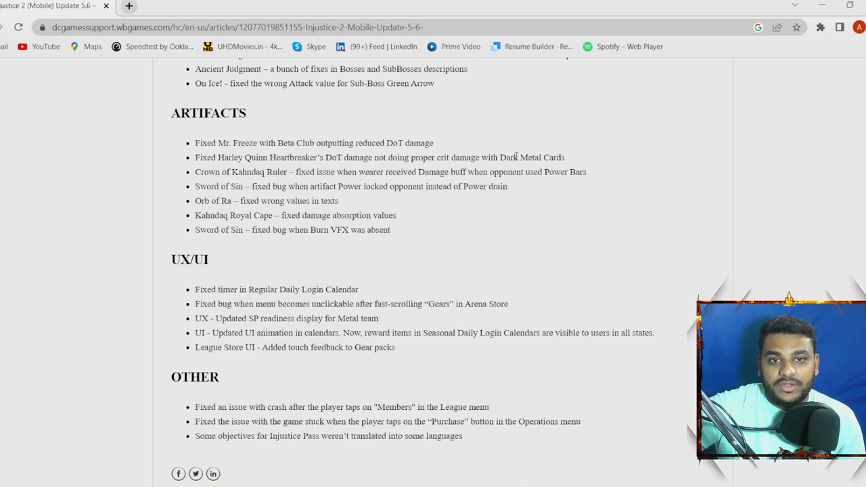
mouse_move(292, 184)
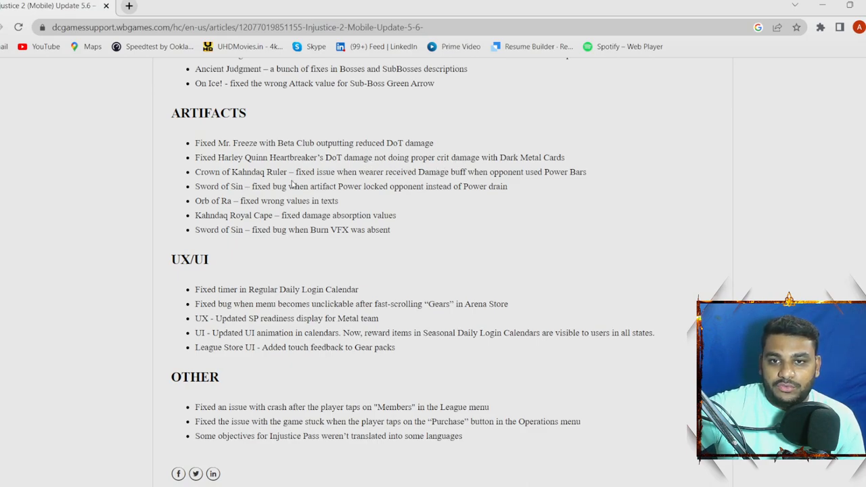
mouse_move(357, 178)
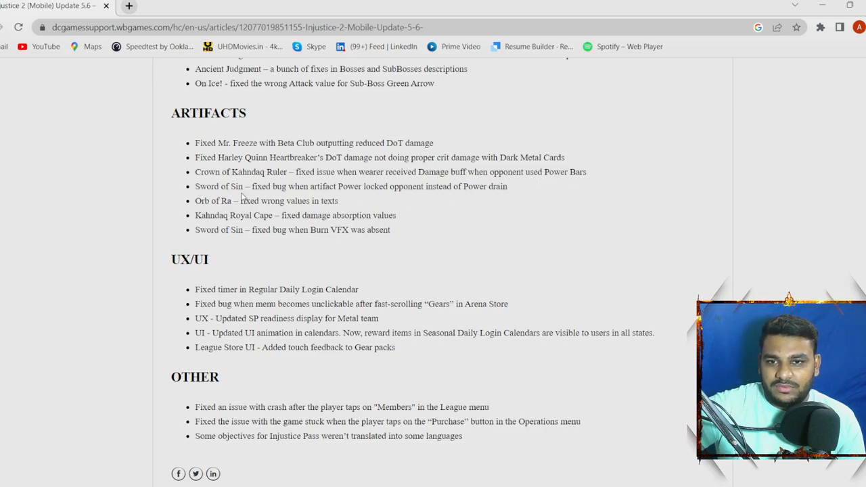
- Highlight the Sword of Sin Burn VFX fix, then clear the selection
drag(251, 186, 507, 187)
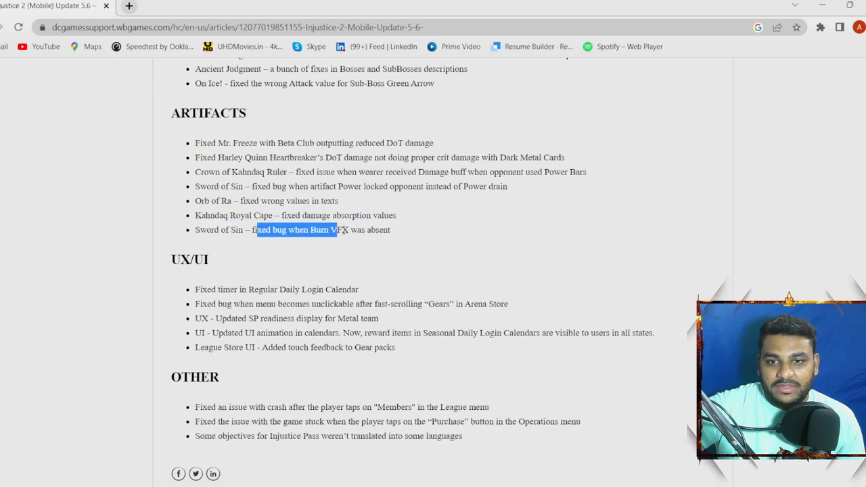
click(404, 231)
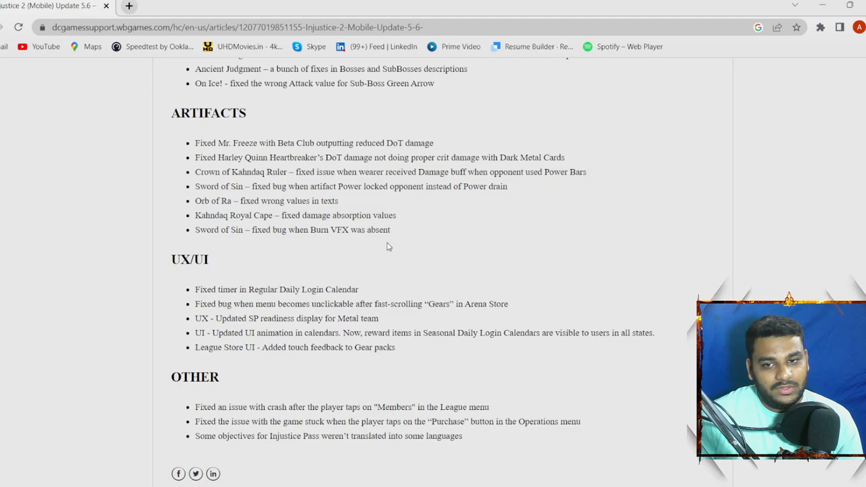
mouse_move(206, 362)
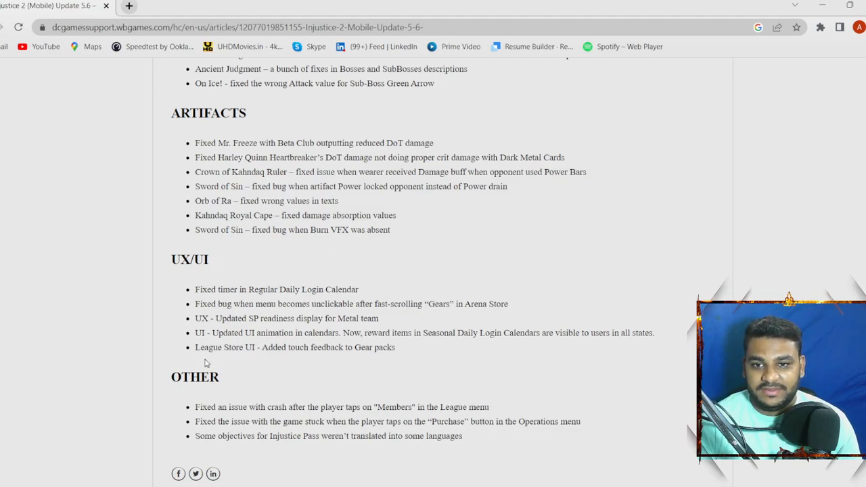
mouse_move(332, 318)
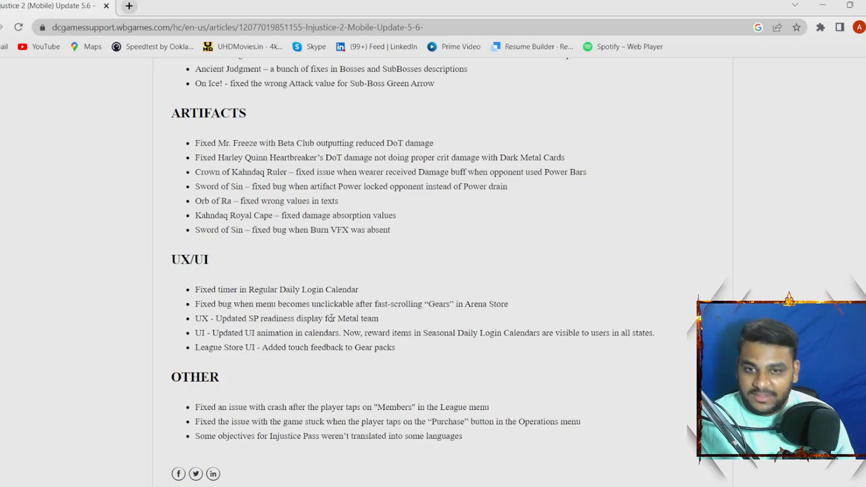
- Scroll to the end of the Other section and the 'Was this article helpful?' prompt
scroll(down, 3)
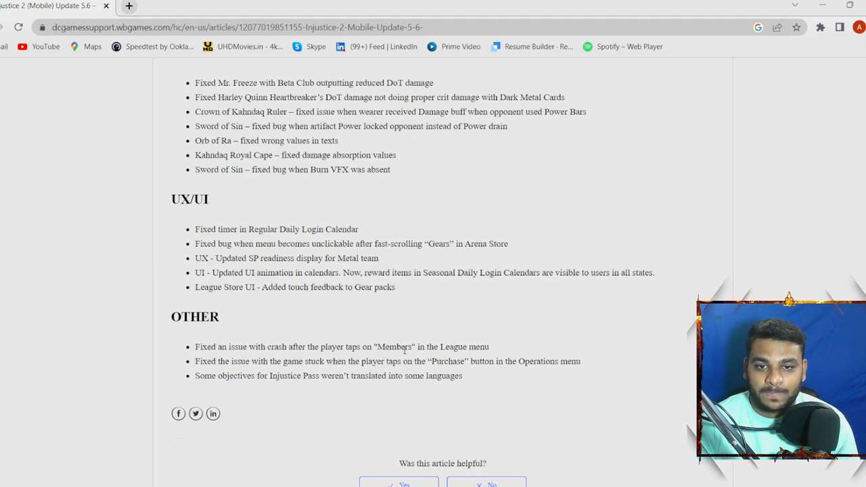
- Briefly highlight the first Other item, clear it, then scroll back toward the Characters and Raids fixes
drag(195, 346, 238, 346)
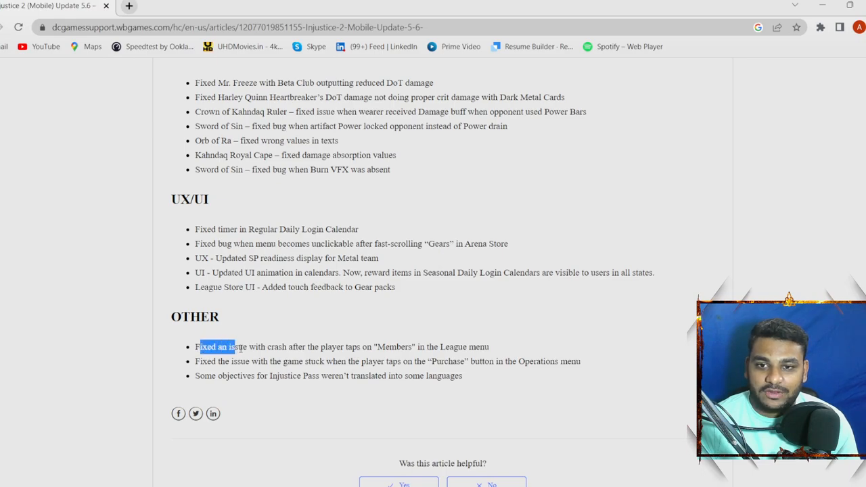
click(492, 346)
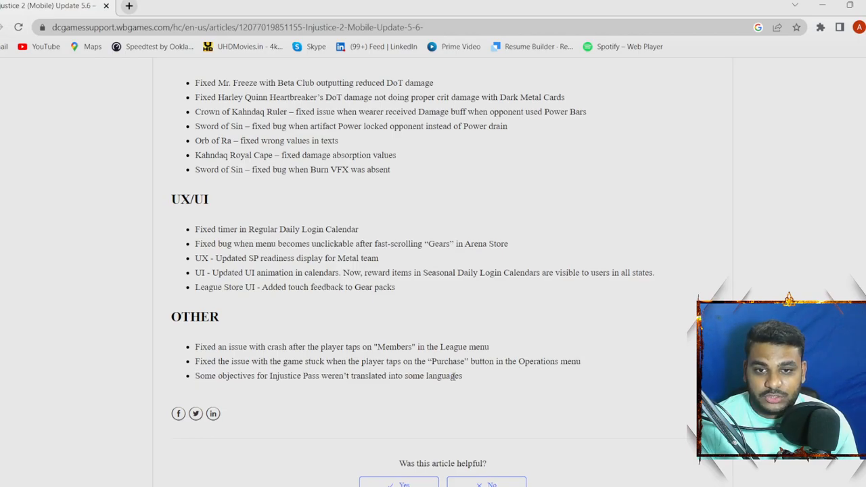
scroll(down, 3)
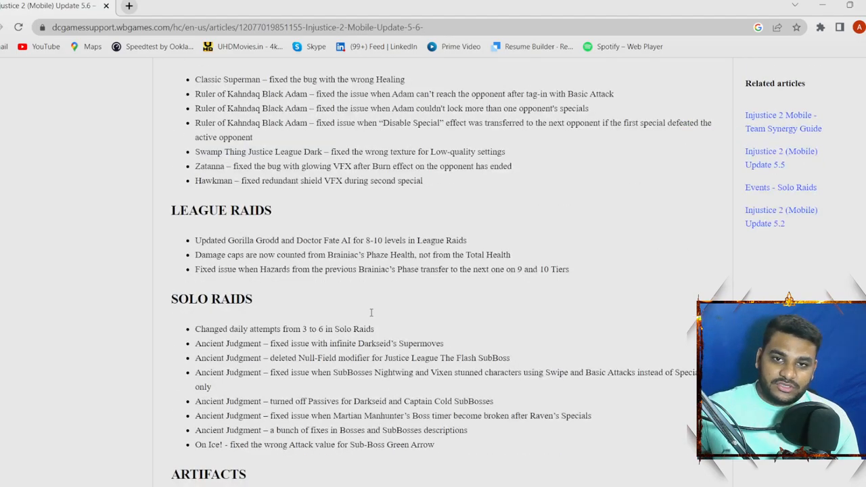
- Scroll around the Characters and Solo Raids sections, ending on League Raids through Artifacts
scroll(down, 3)
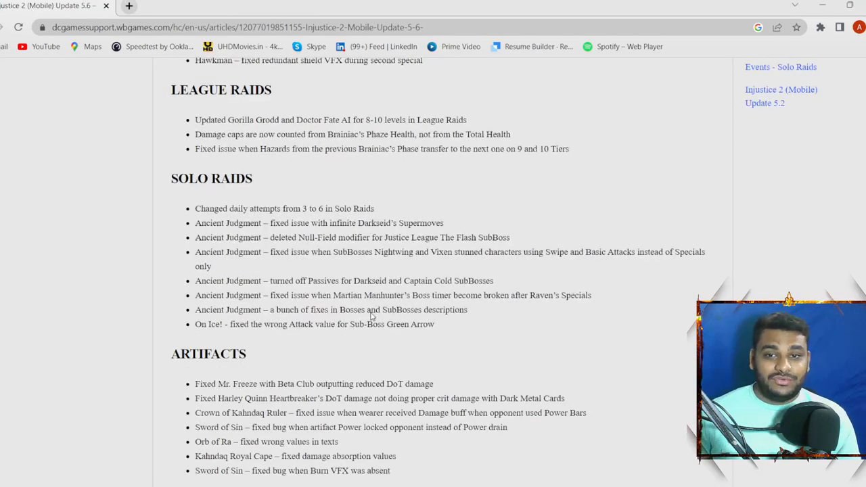
scroll(up, 3)
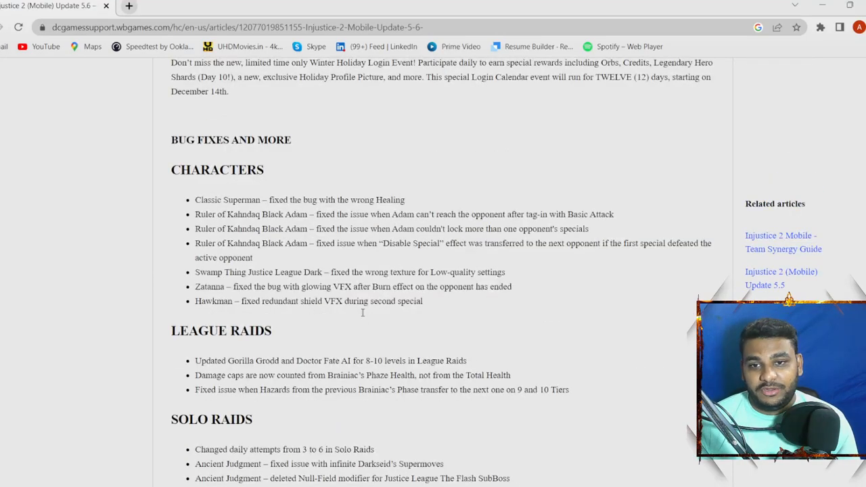
mouse_move(360, 314)
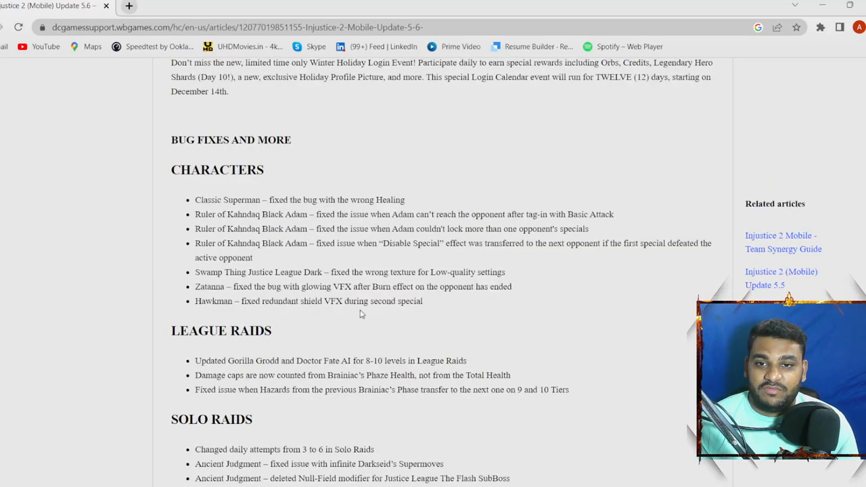
scroll(down, 3)
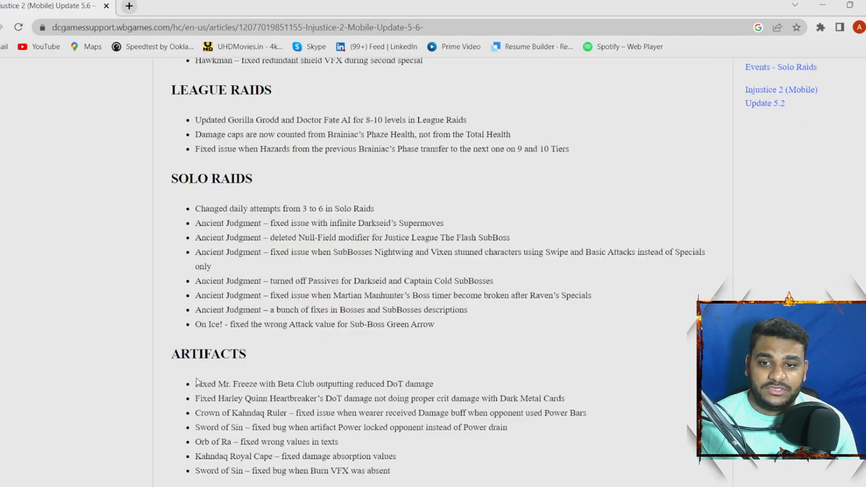
mouse_move(314, 349)
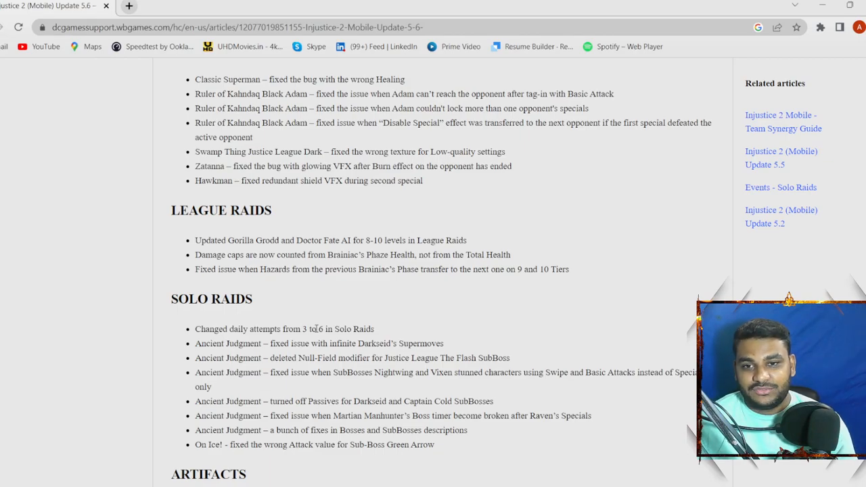
scroll(down, 3)
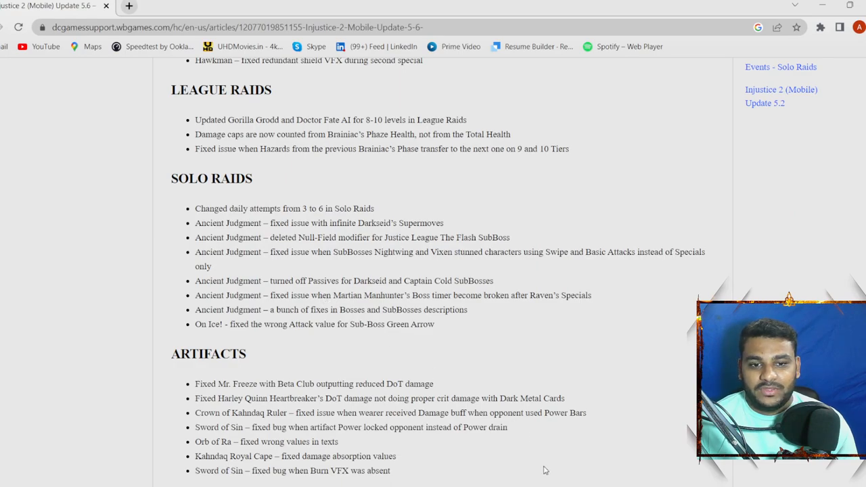